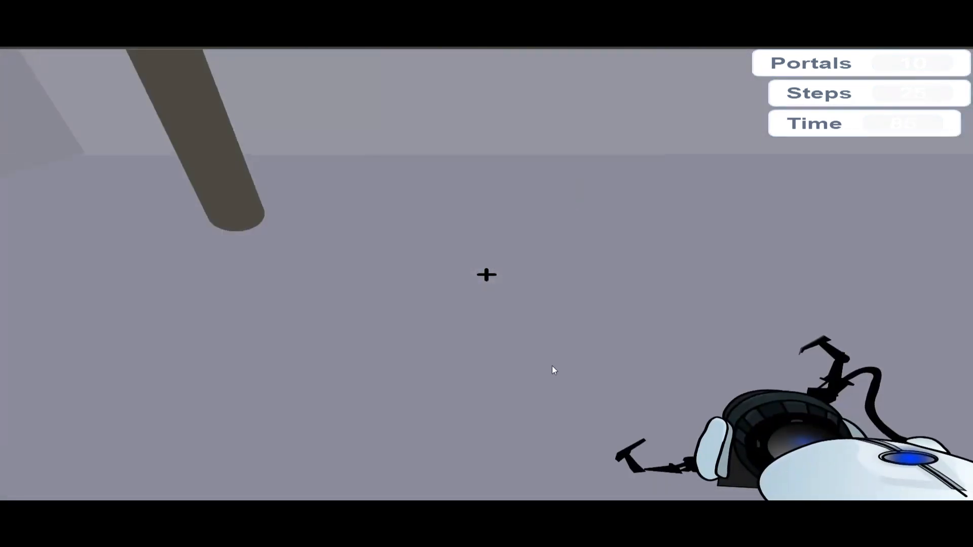
# - Fire a blue portal onto the floor just in front of the white block
pyautogui.click(487, 274)
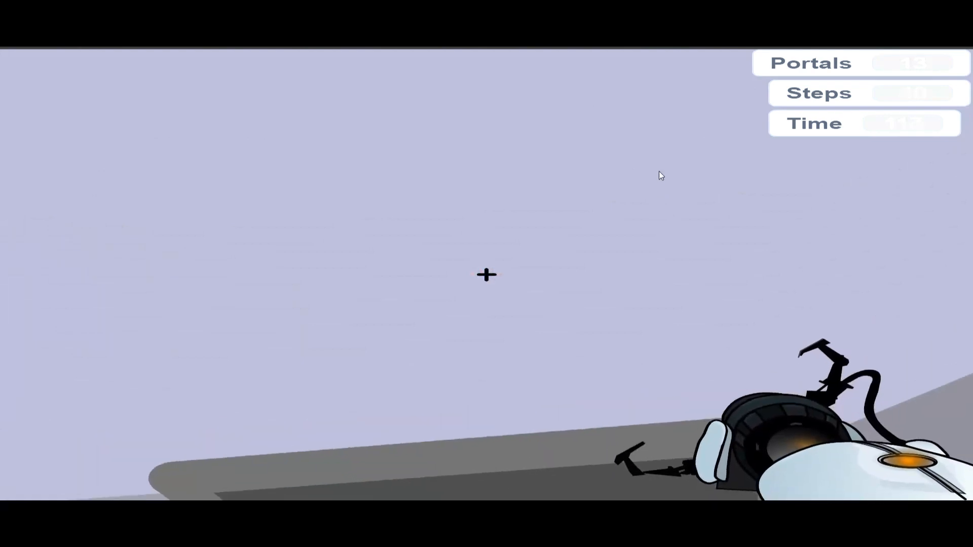
pyautogui.click(486, 274)
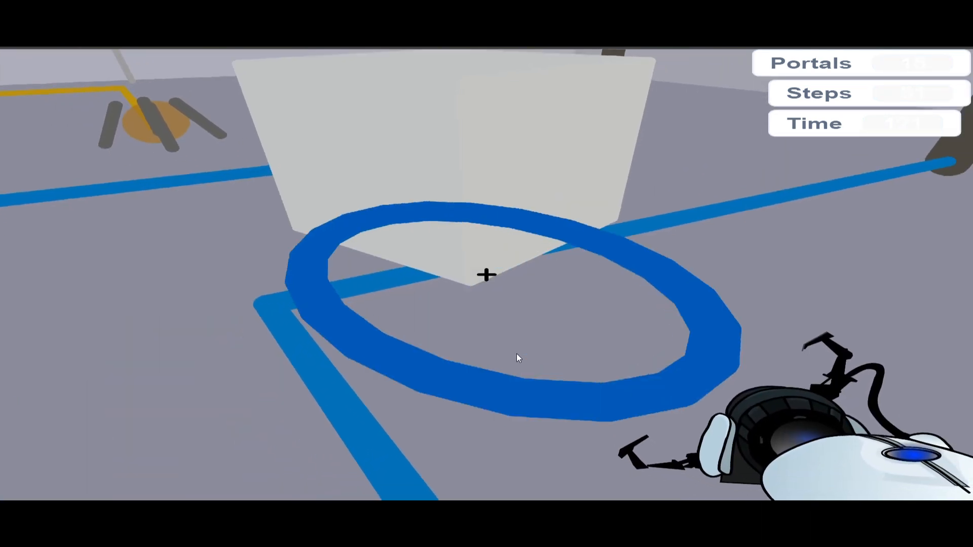